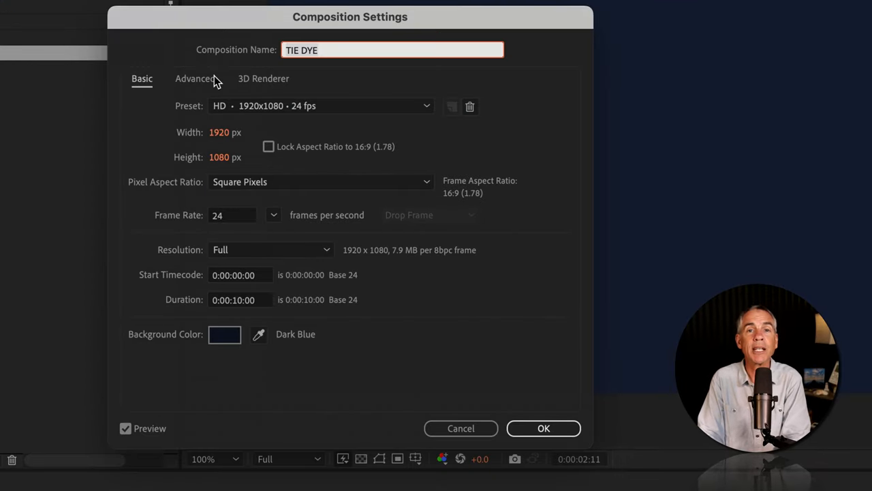
Confirm the TIE DYE composition settings: 1920×1080, 24 fps, 10 seconds
click(543, 429)
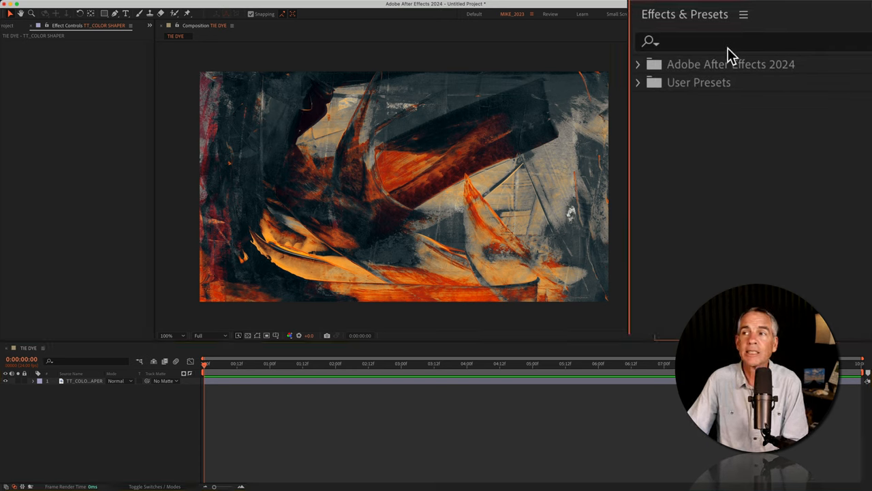
Apply CC Kaleida to the texture layer, trying a centre shift then undoing it
click(729, 41)
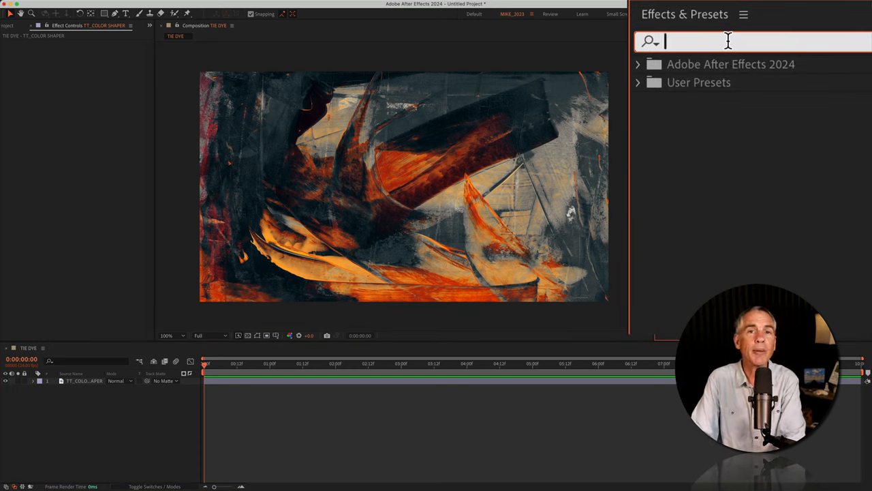
text(kal)
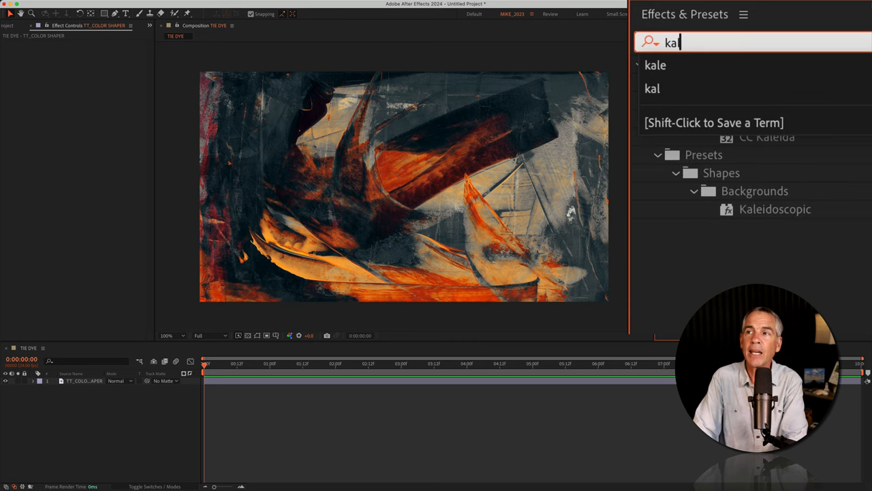
double_click(768, 136)
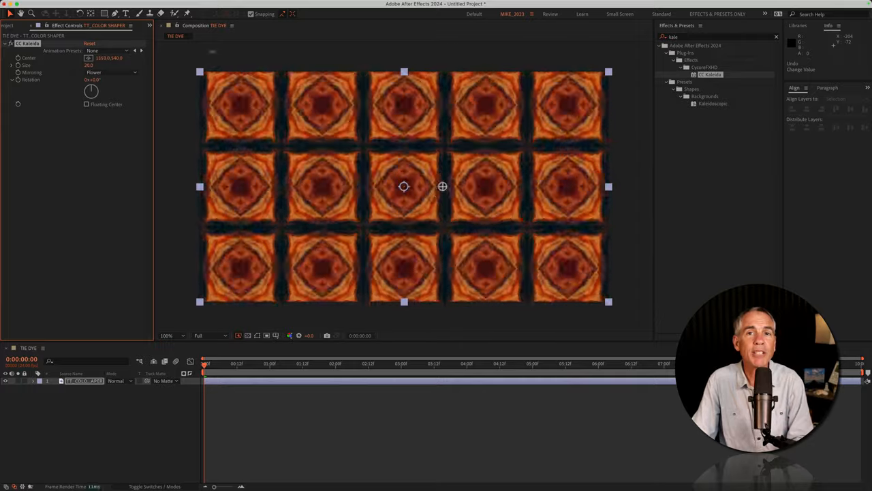
drag(441, 186, 383, 186)
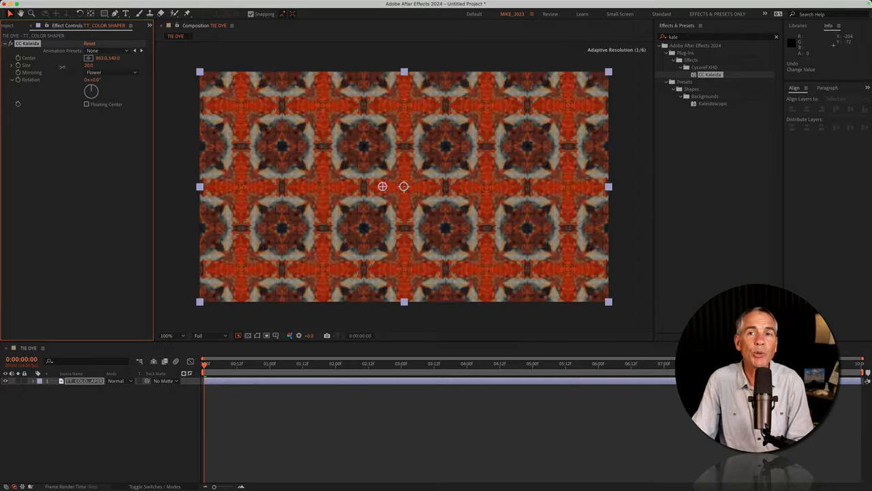
key(cmd+z)
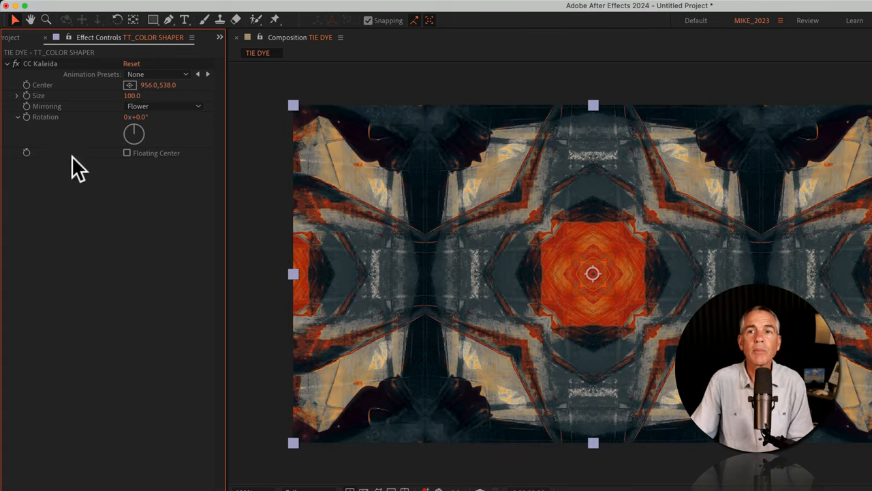
Set CC Kaleida mirroring to Starlish and drive Rotation with a time*2 expression
click(164, 105)
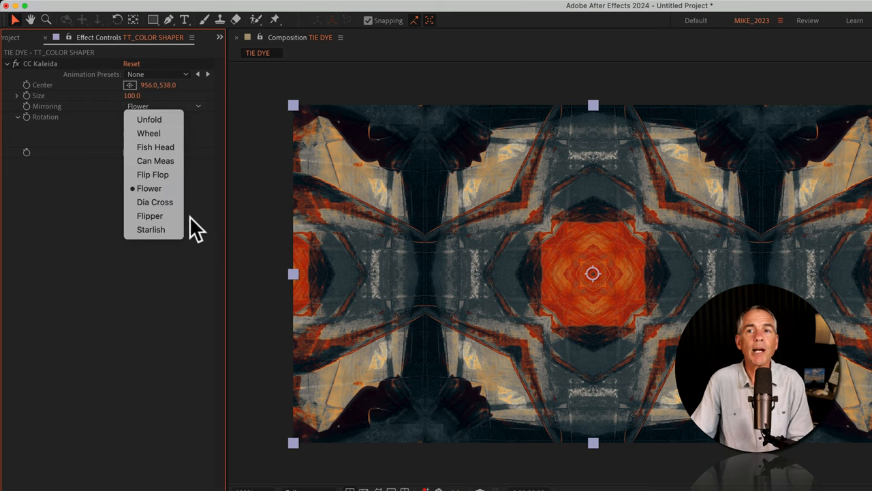
click(150, 229)
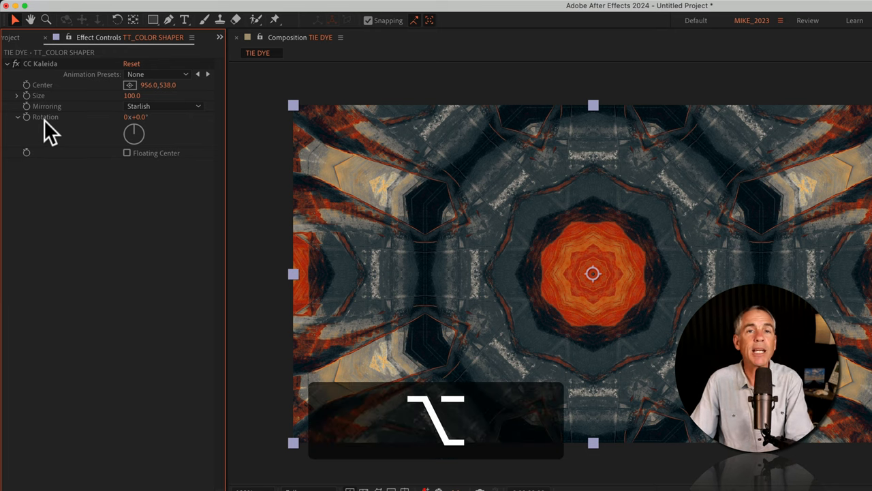
mouse_move(43, 137)
text(time)
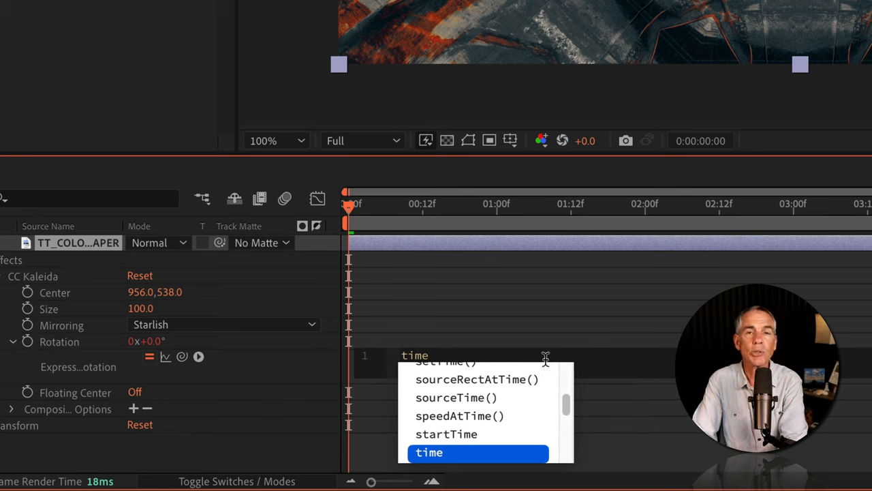
text(*2)
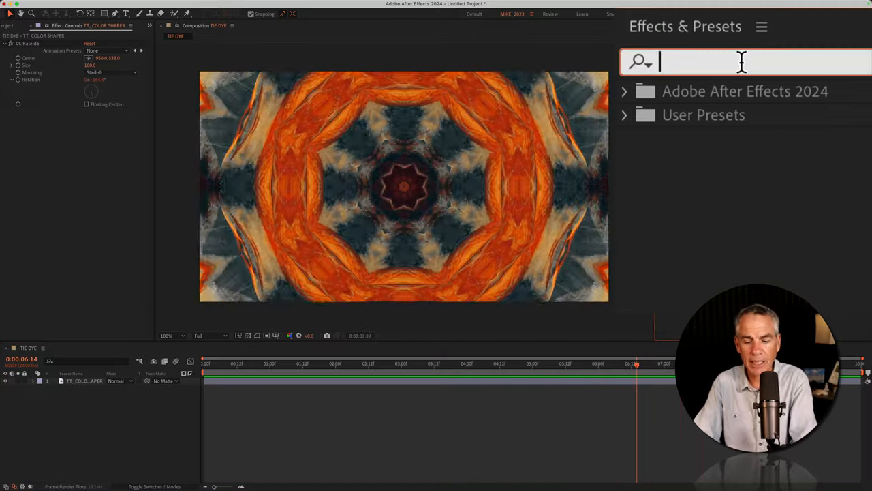
Search 'fast' and apply Fast Box Blur to the kaleidoscope layer
text(fast)
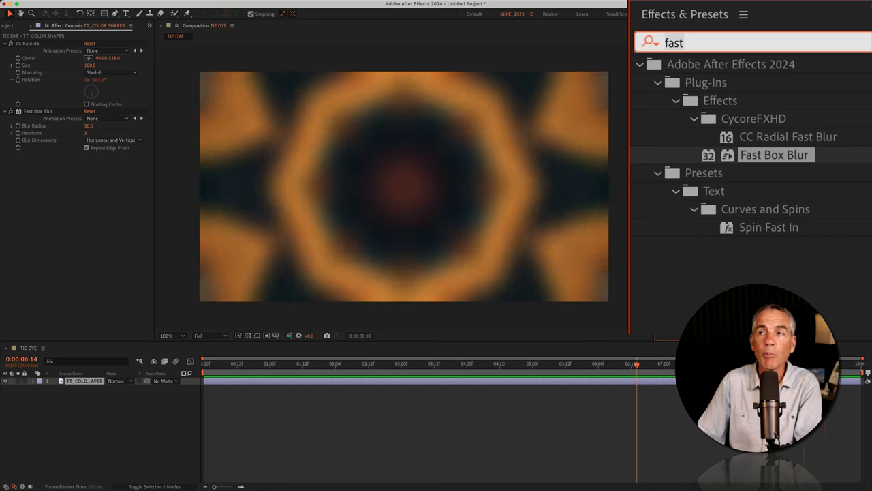
Add 4-Color Gradient from a '4' search and choose its Blending Mode
text(4)
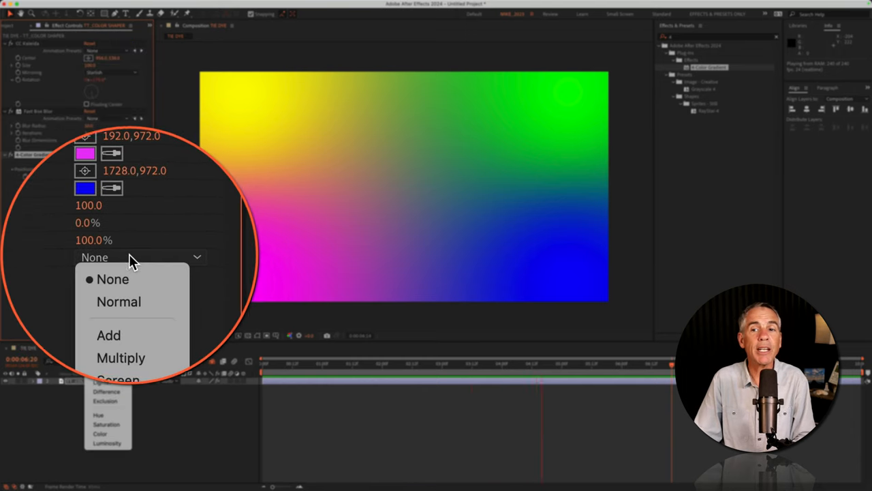
click(108, 335)
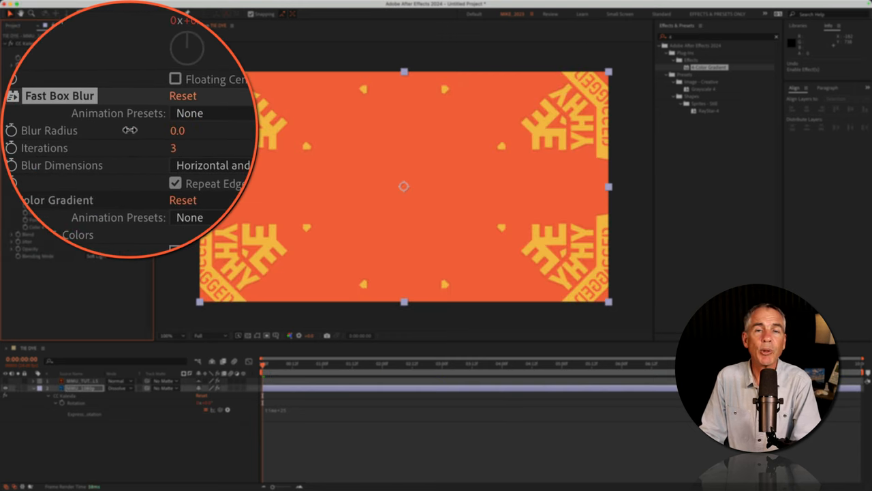
Scrub the Fast Box Blur radius on the background layer beneath the logo
drag(177, 130, 123, 129)
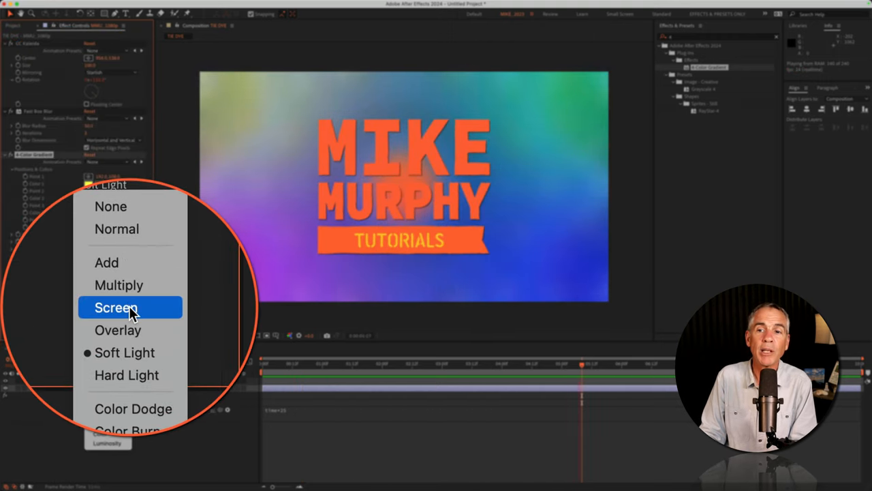
Switch the 4-Color Gradient Blending Mode to Screen
click(115, 308)
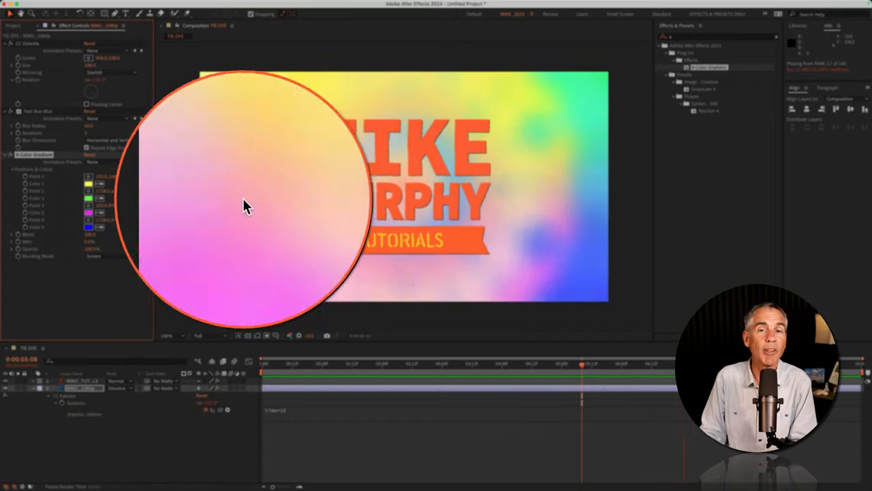